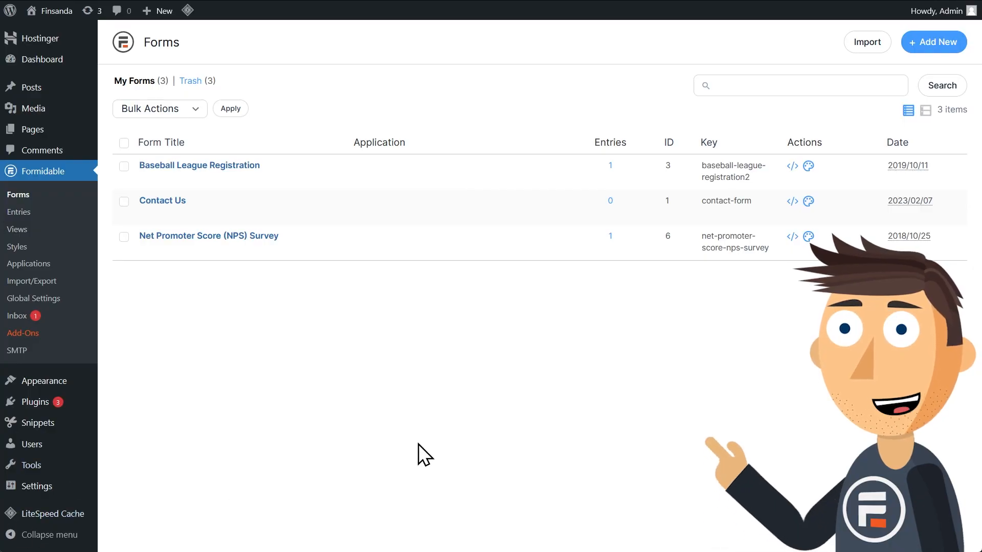
pyautogui.moveTo(328, 275)
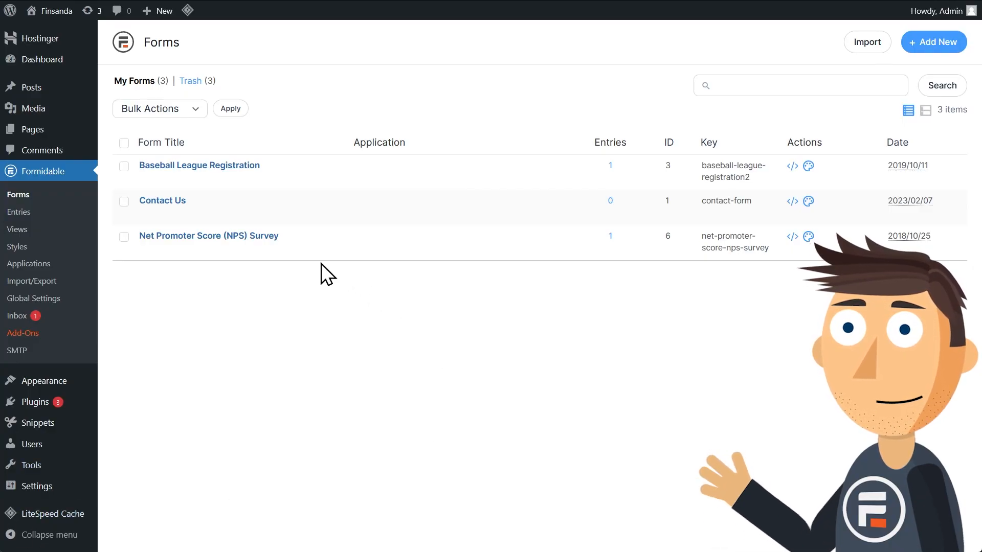
# Open the Net Promoter Score (NPS) Survey form in the form builder.
pyautogui.click(209, 236)
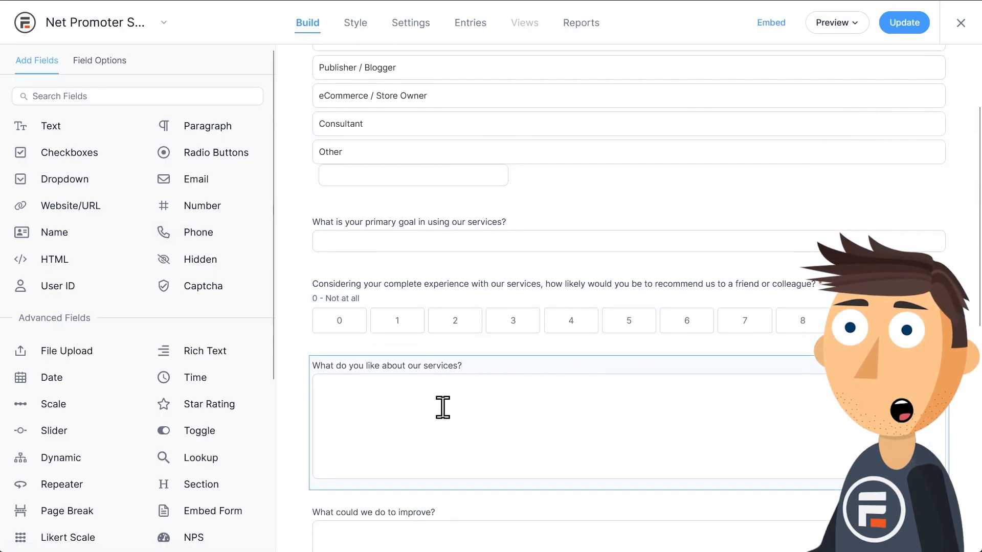
pyautogui.scroll(3)
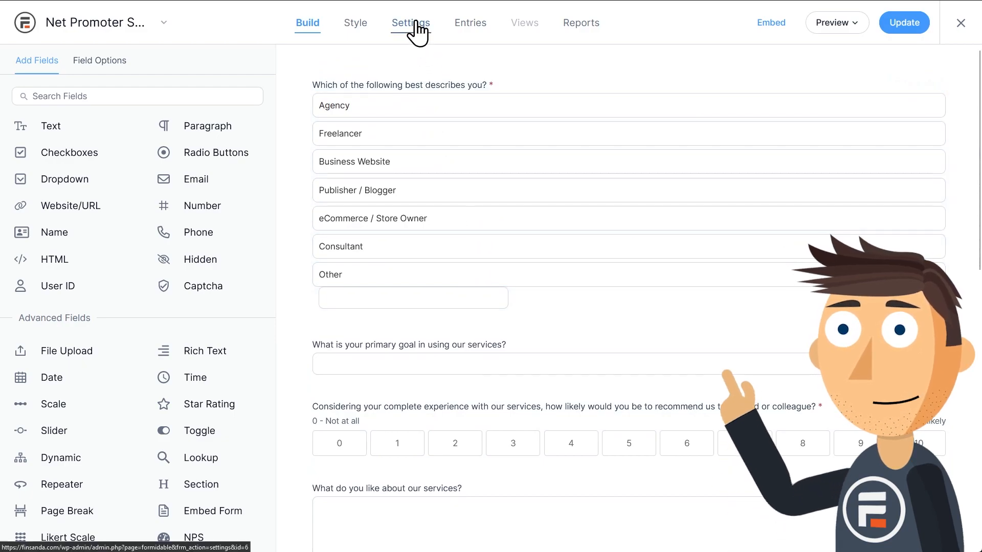
# Show the form's Actions & Notifications settings listing Confirmation and Email Notification.
pyautogui.click(410, 22)
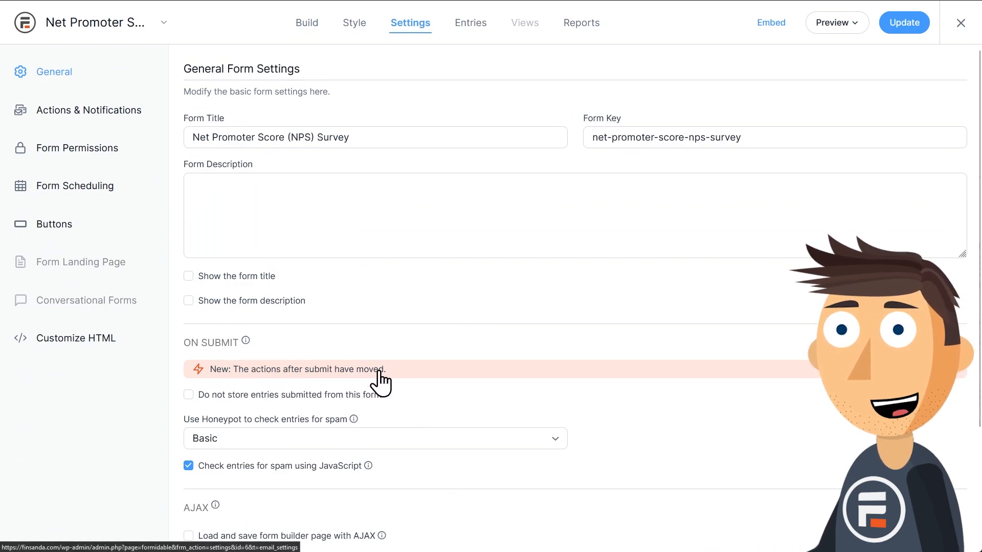
pyautogui.moveTo(566, 338)
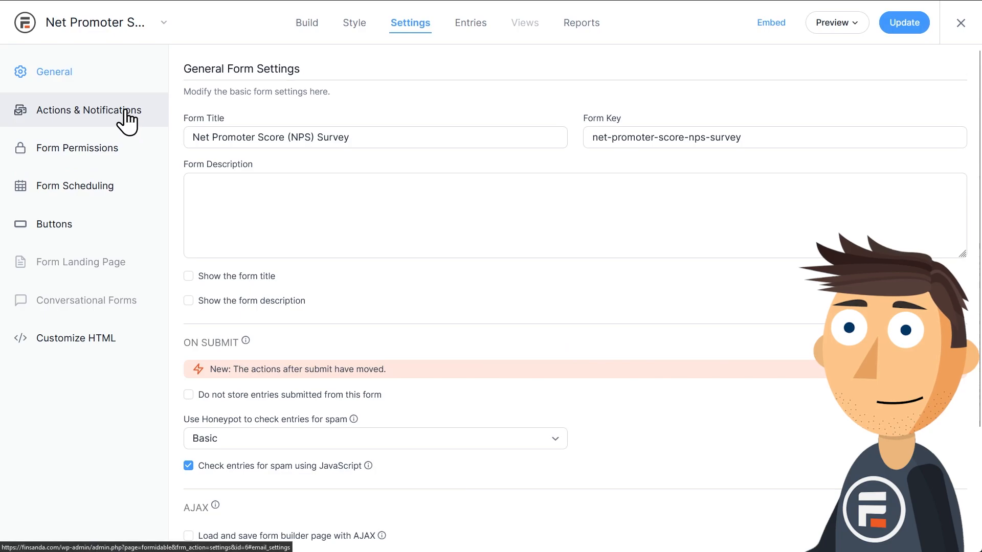
pyautogui.click(88, 111)
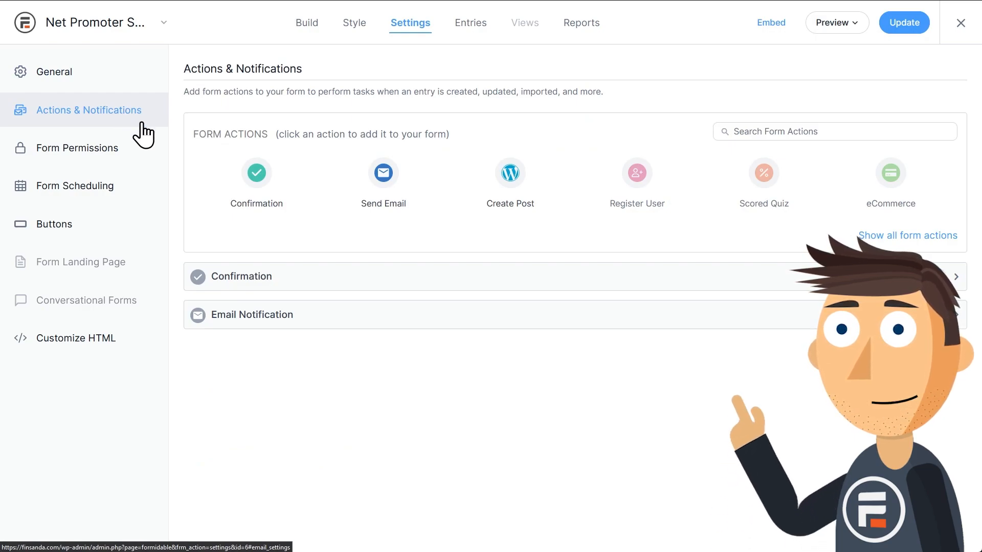
pyautogui.moveTo(278, 204)
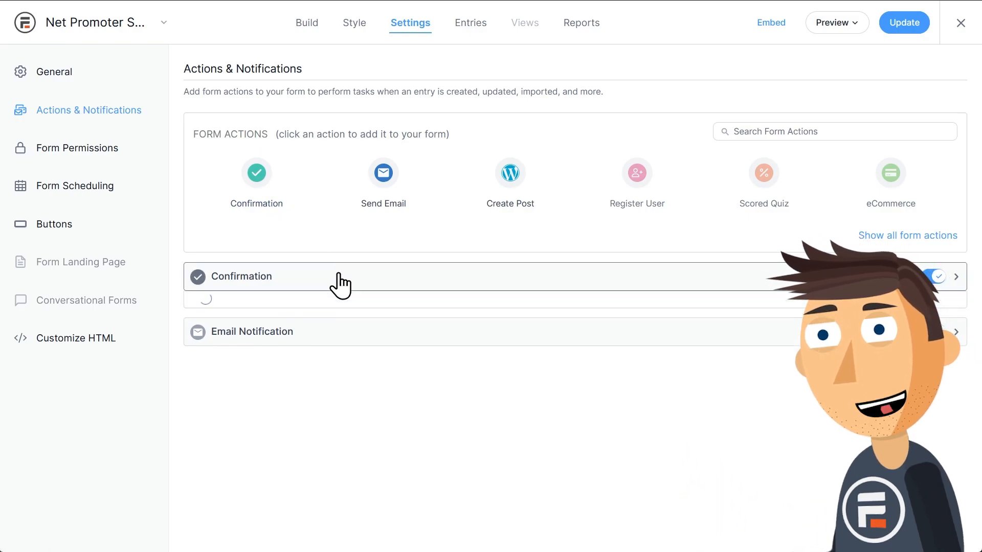
# Expand the Confirmation action, try Redirect to URL, then return it to Show Message.
pyautogui.click(241, 276)
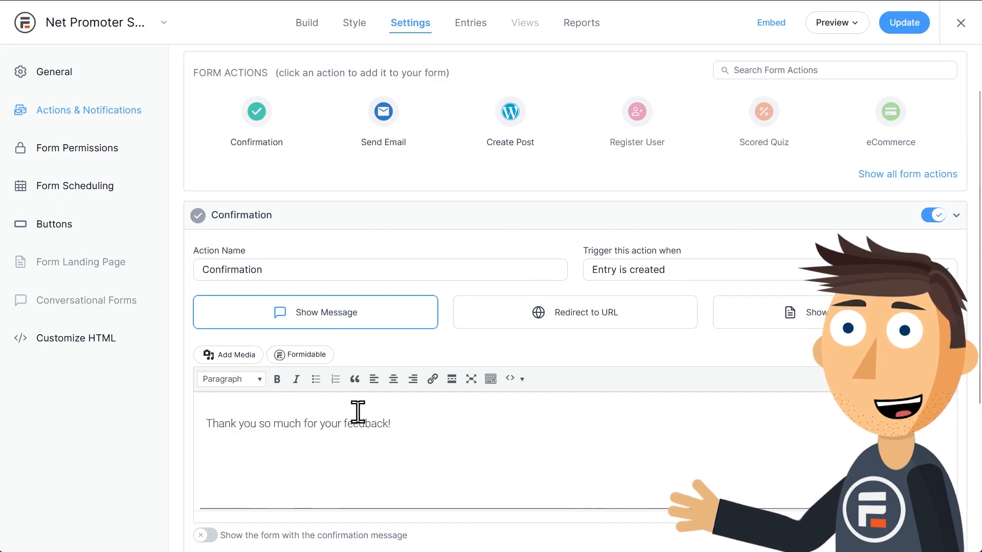
pyautogui.click(573, 312)
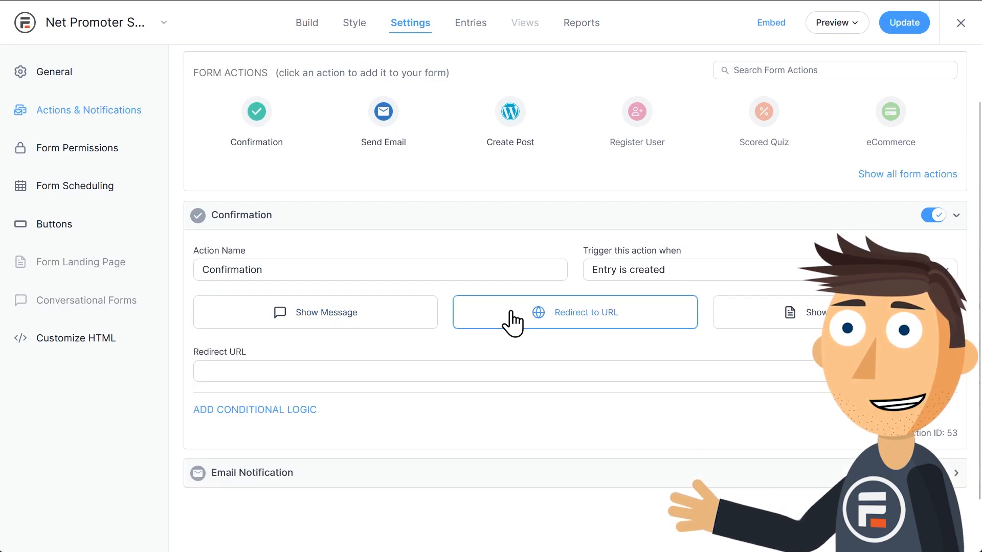
pyautogui.click(574, 312)
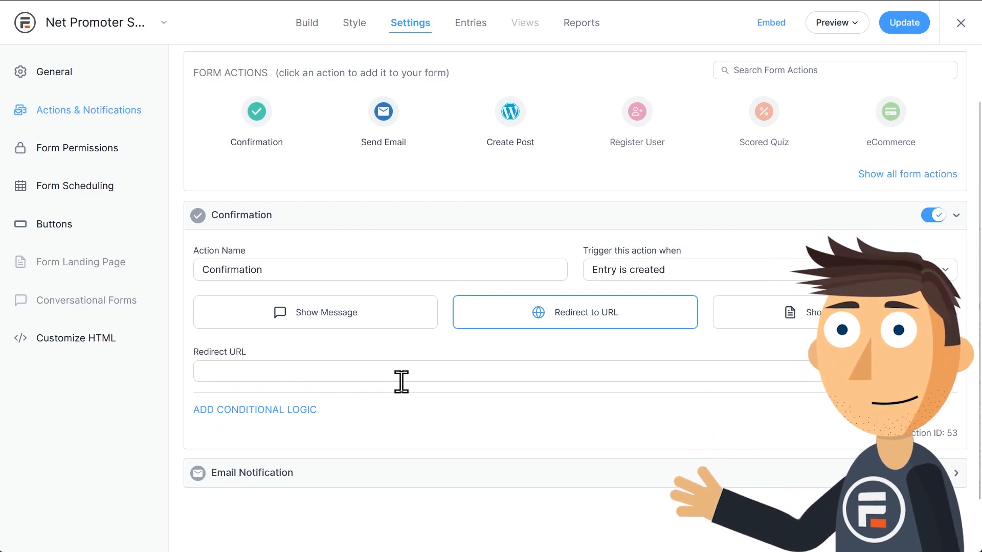
pyautogui.click(832, 313)
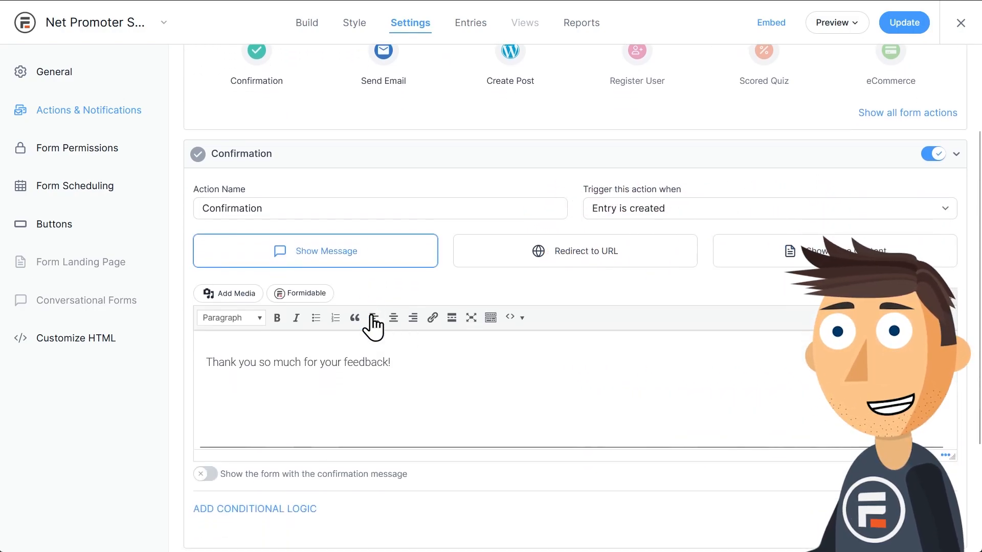
# Append 'We're glad you liked our service!' to the confirmation message.
pyautogui.scroll(-3)
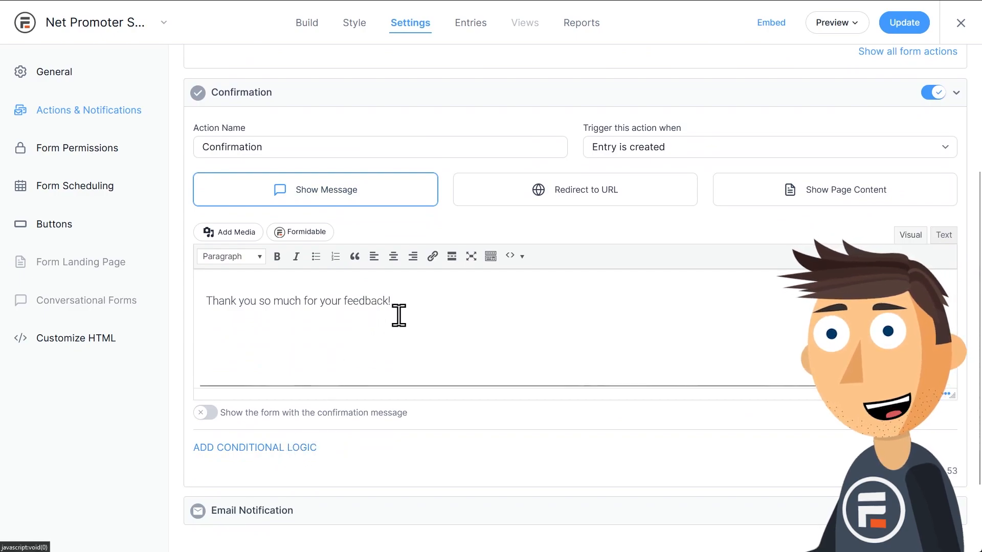
pyautogui.write("We're")
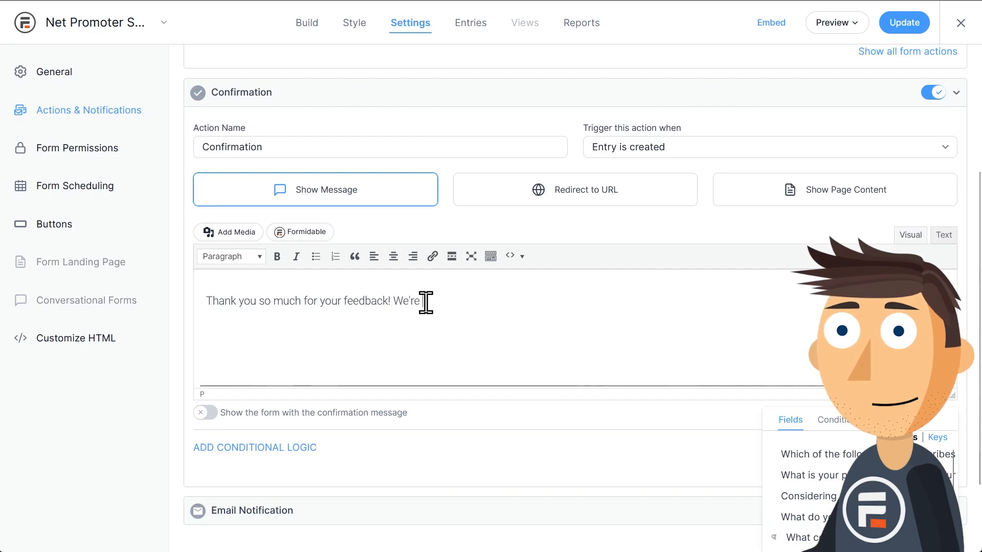
pyautogui.write('glad you liked our s')
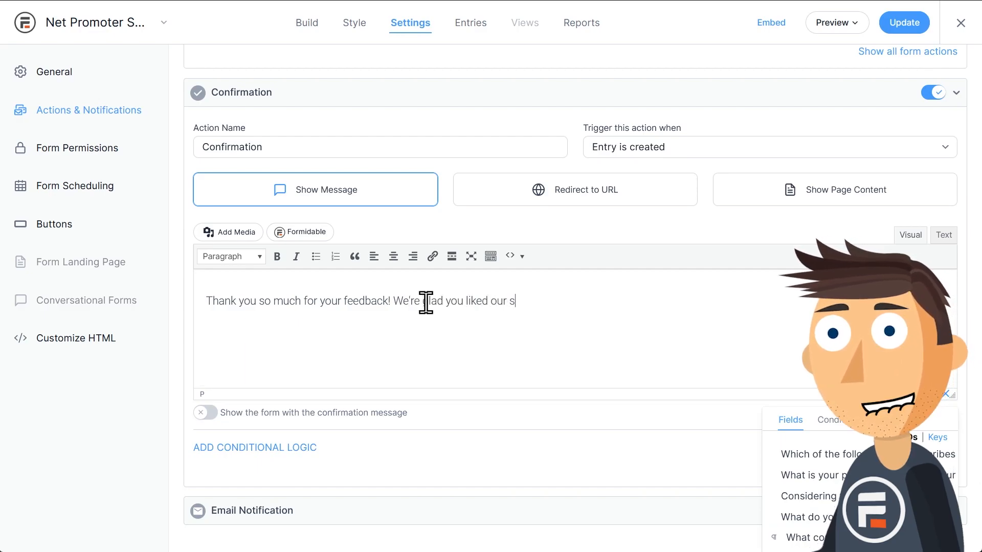
pyautogui.write('ervice!')
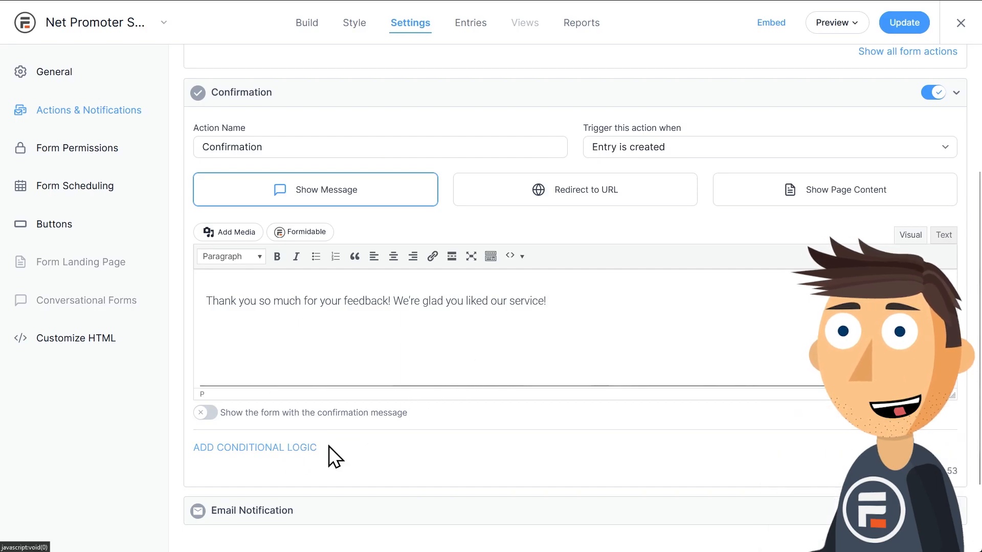
# Add conditional logic showing this confirmation only for high recommendation scores.
pyautogui.click(254, 447)
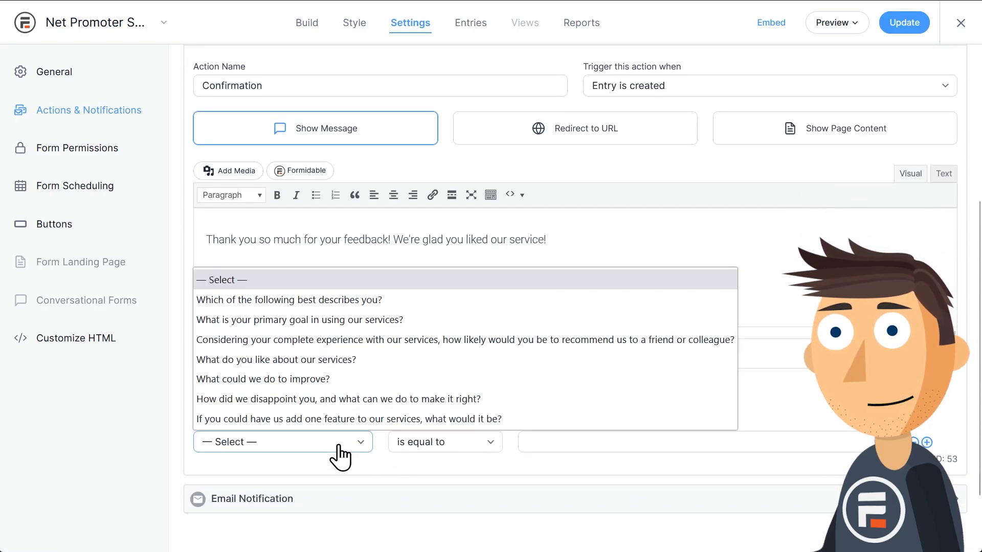
pyautogui.click(464, 339)
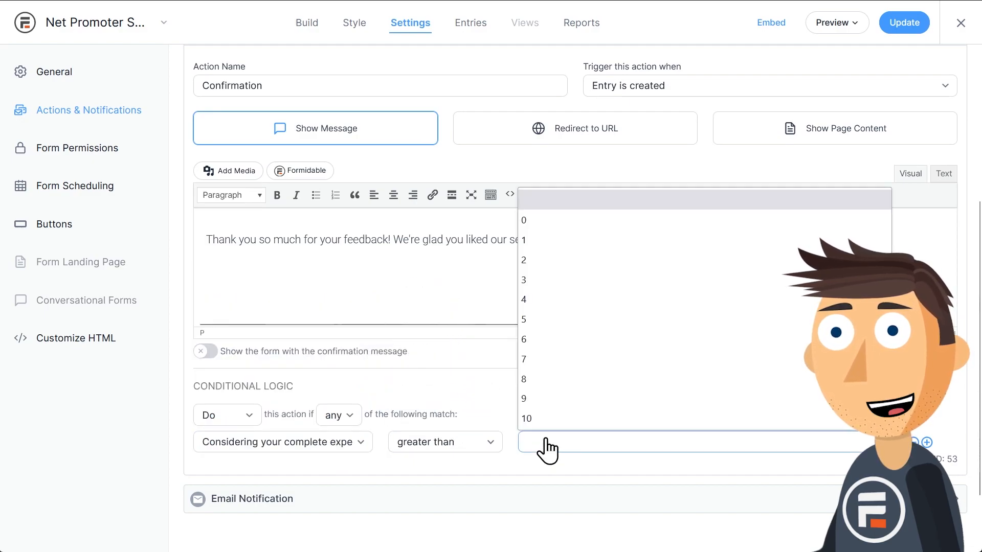
pyautogui.click(524, 359)
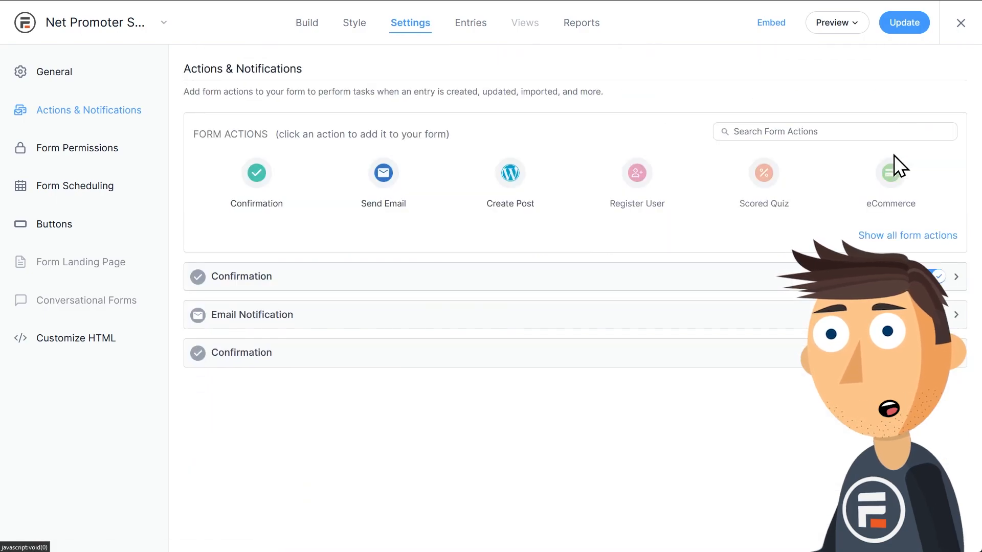
# Configure the second confirmation for scores less than 8 with a sorry message and Redirect to URL.
pyautogui.click(240, 353)
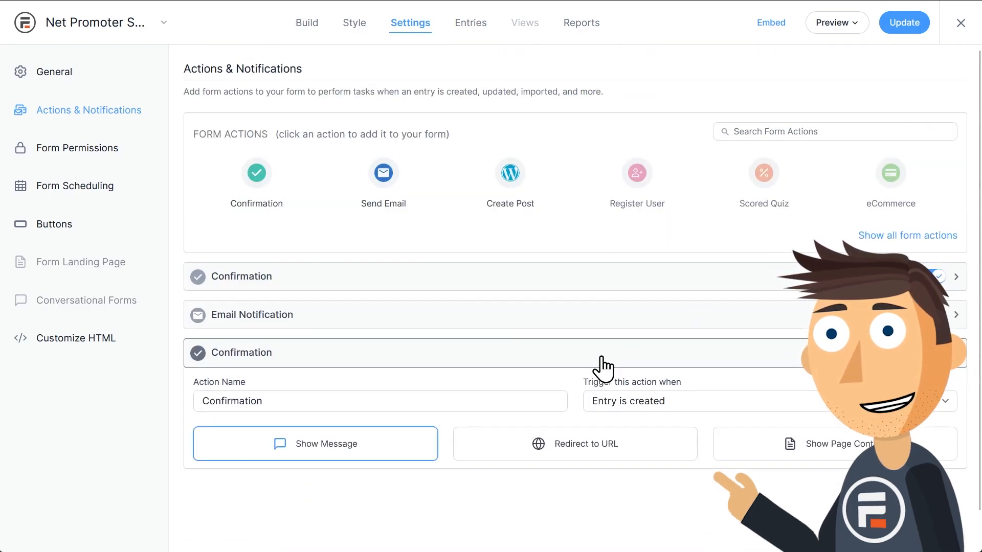
pyautogui.scroll(-3)
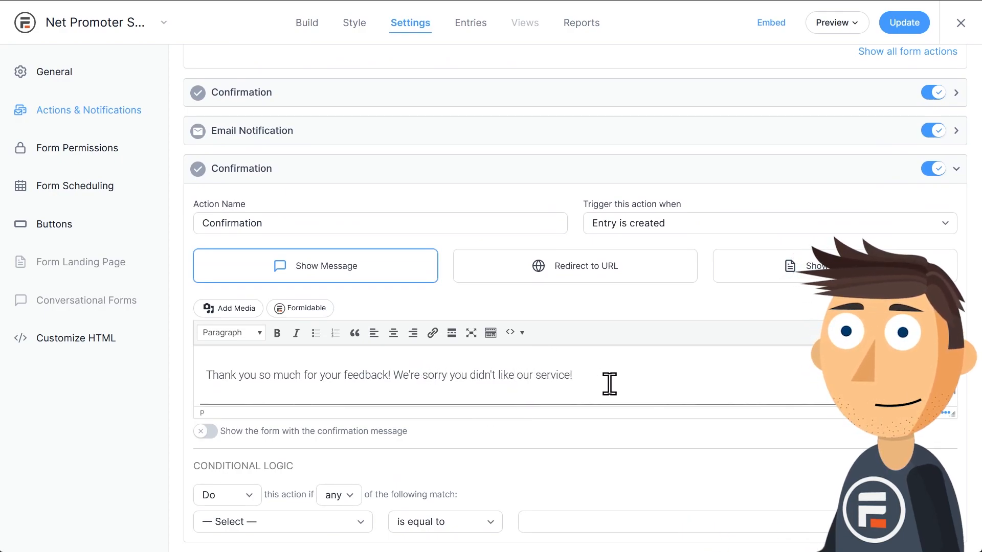
pyautogui.scroll(-3)
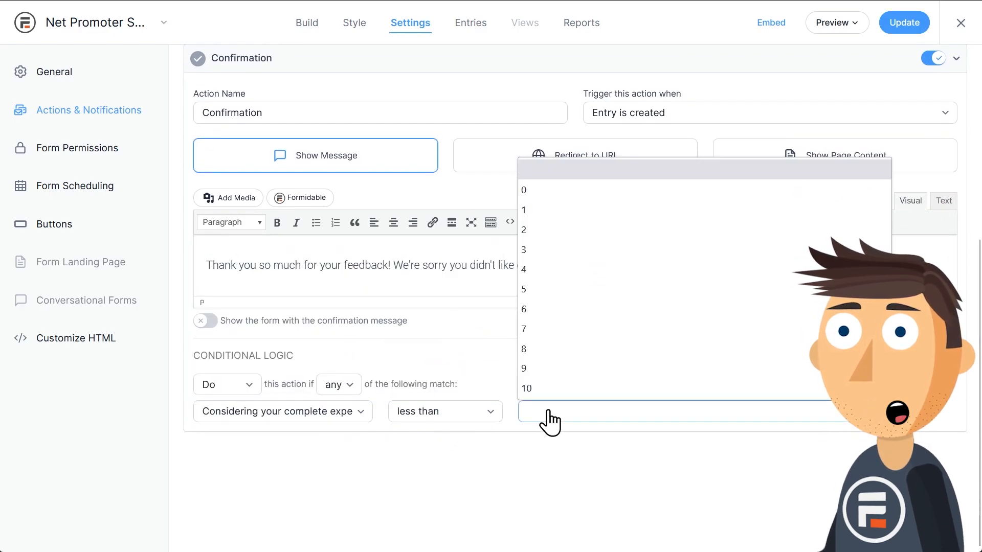
pyautogui.click(523, 349)
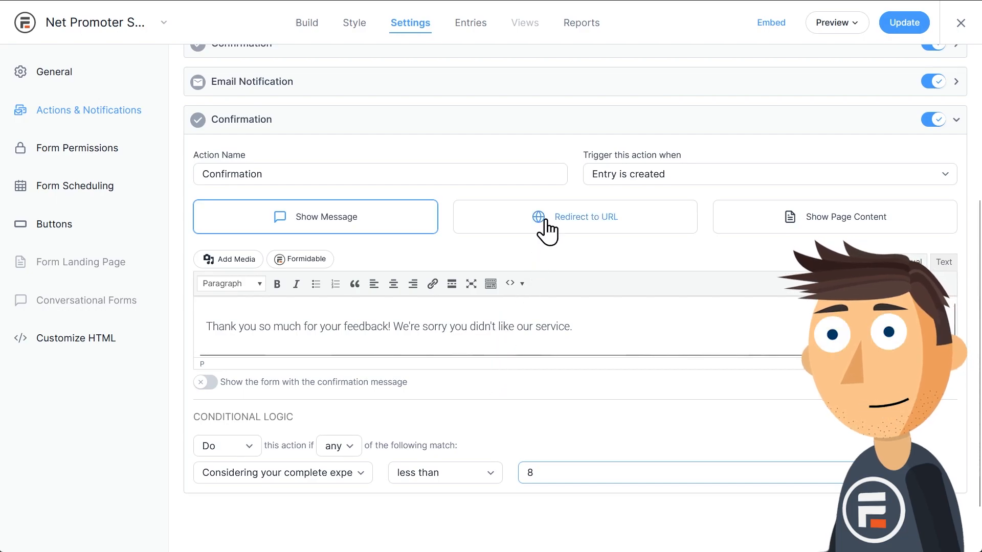
pyautogui.click(574, 216)
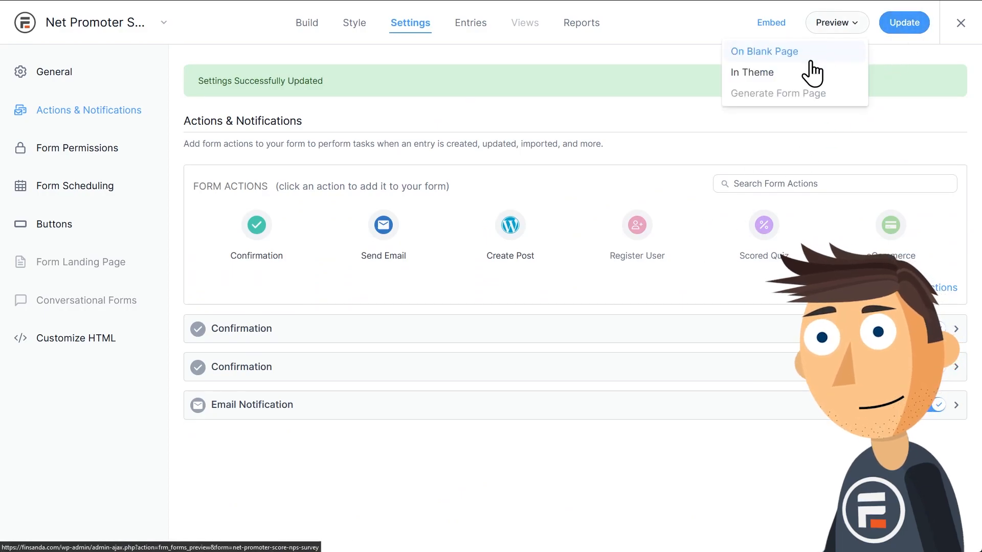
# Preview the survey in the theme and submit a test response with score 2.
pyautogui.click(764, 51)
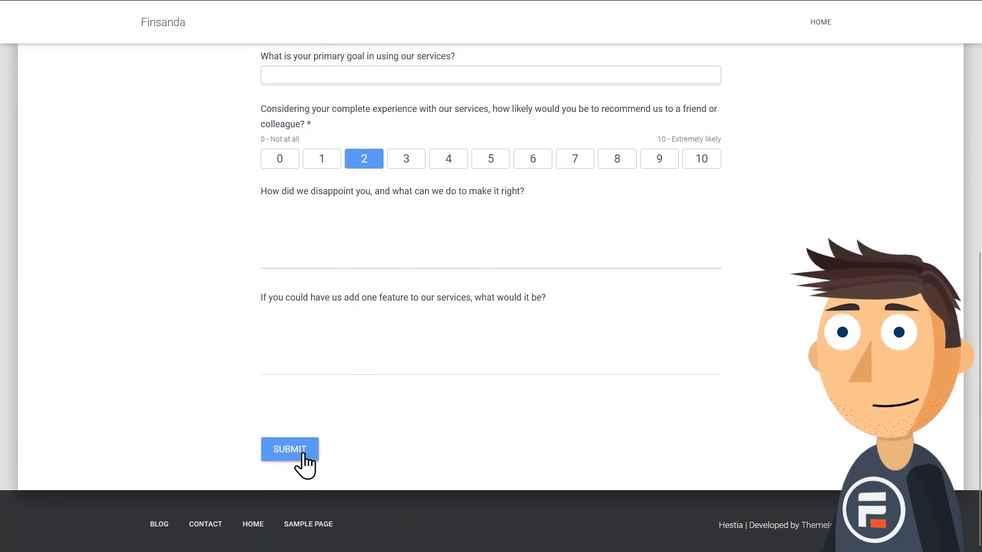
pyautogui.click(290, 449)
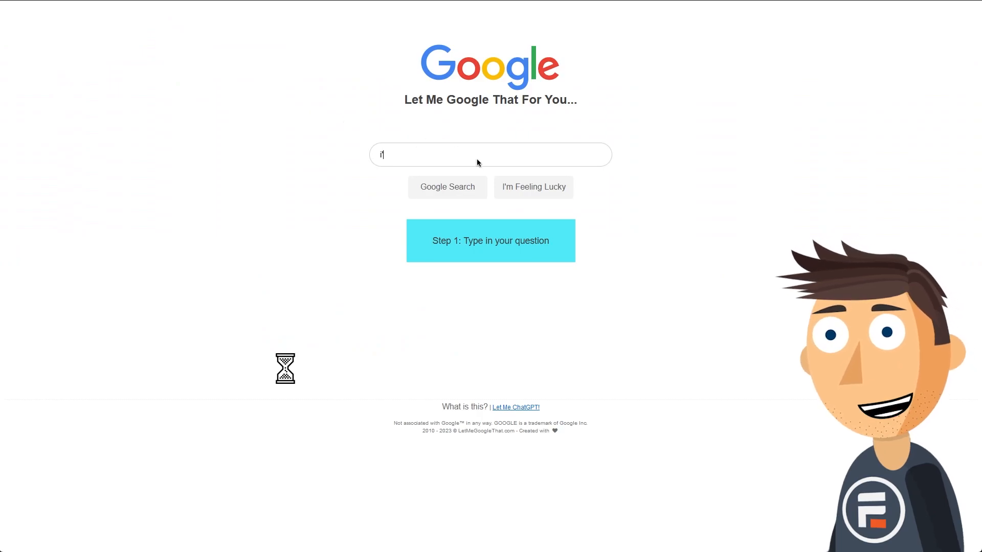
# Watch the Let Me Google That For You redirect page auto-type 'i'm a big dumb dumb'.
pyautogui.write("'m a big dumb")
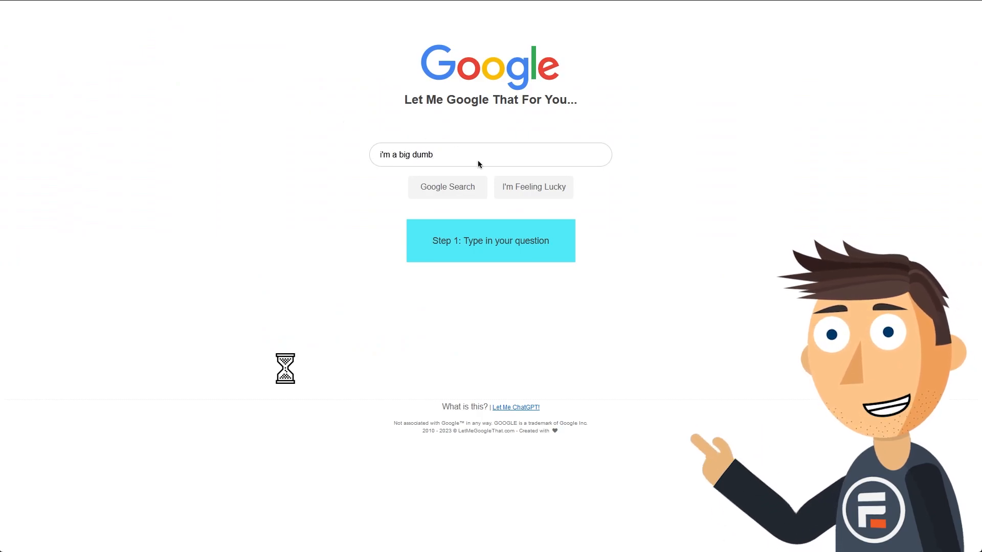
pyautogui.write('dumb')
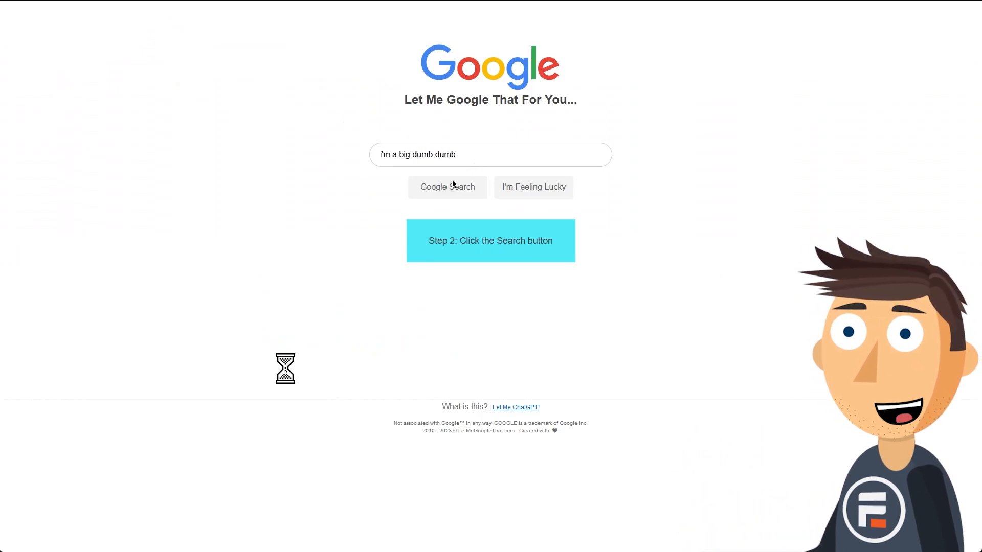